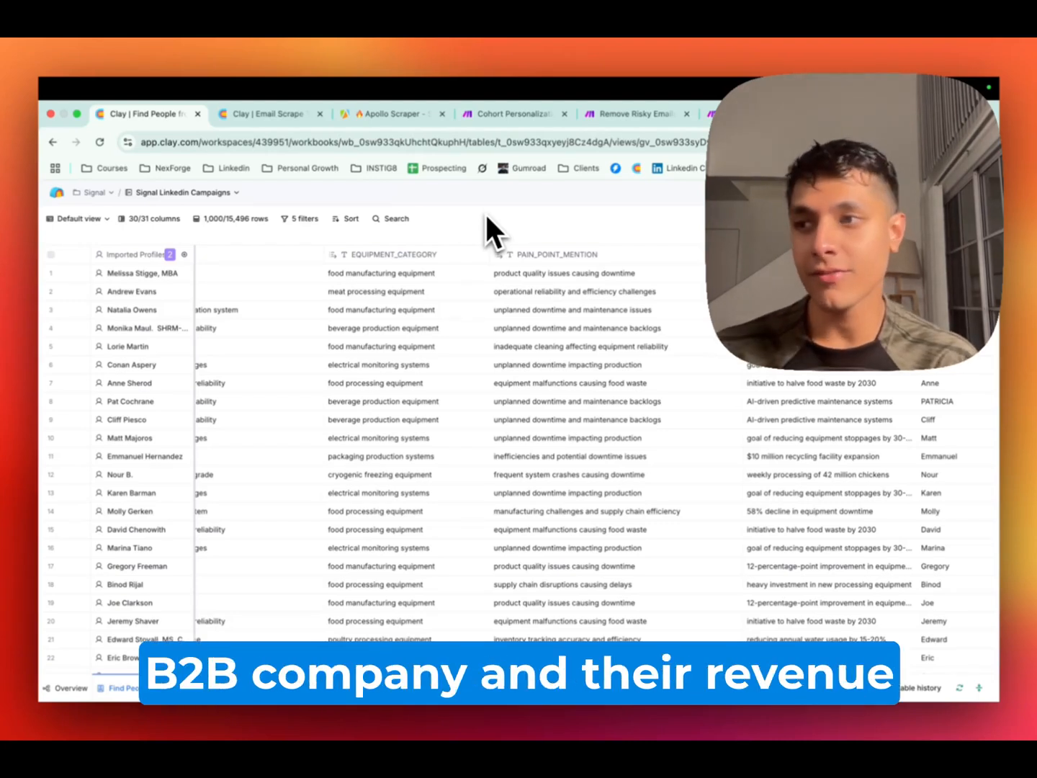
pyautogui.moveTo(576, 385)
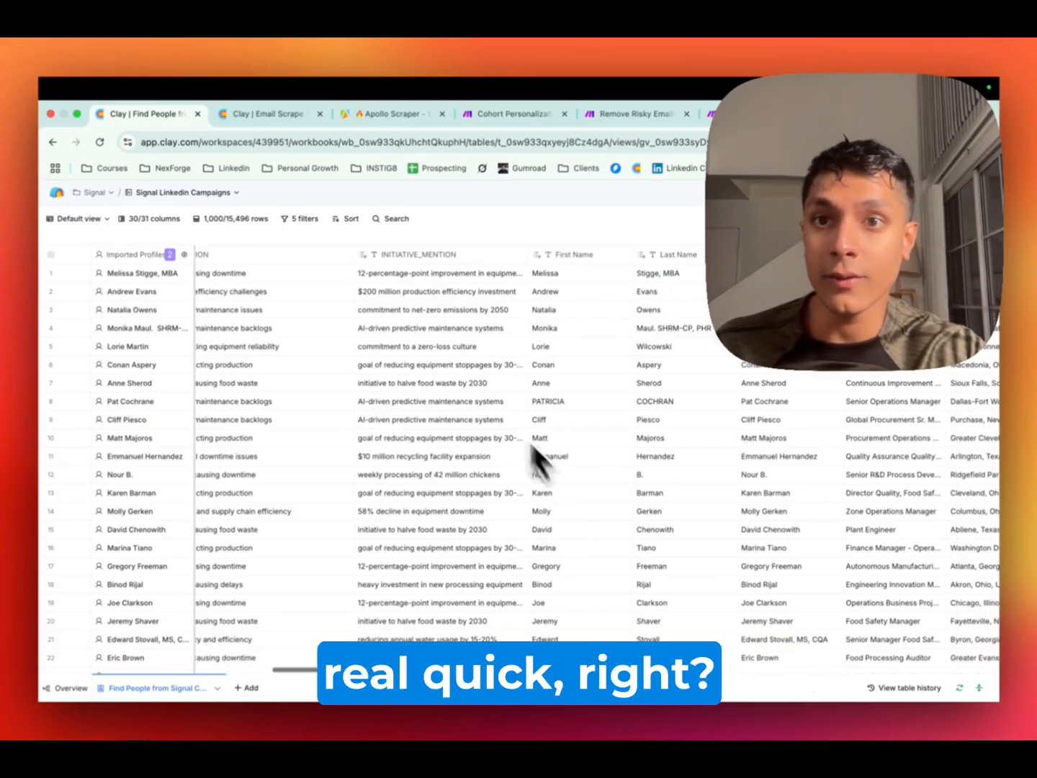
# Show the Cohort Personalization scenario, then the Upload Leads to Instantly scenario in Make.
pyautogui.click(504, 113)
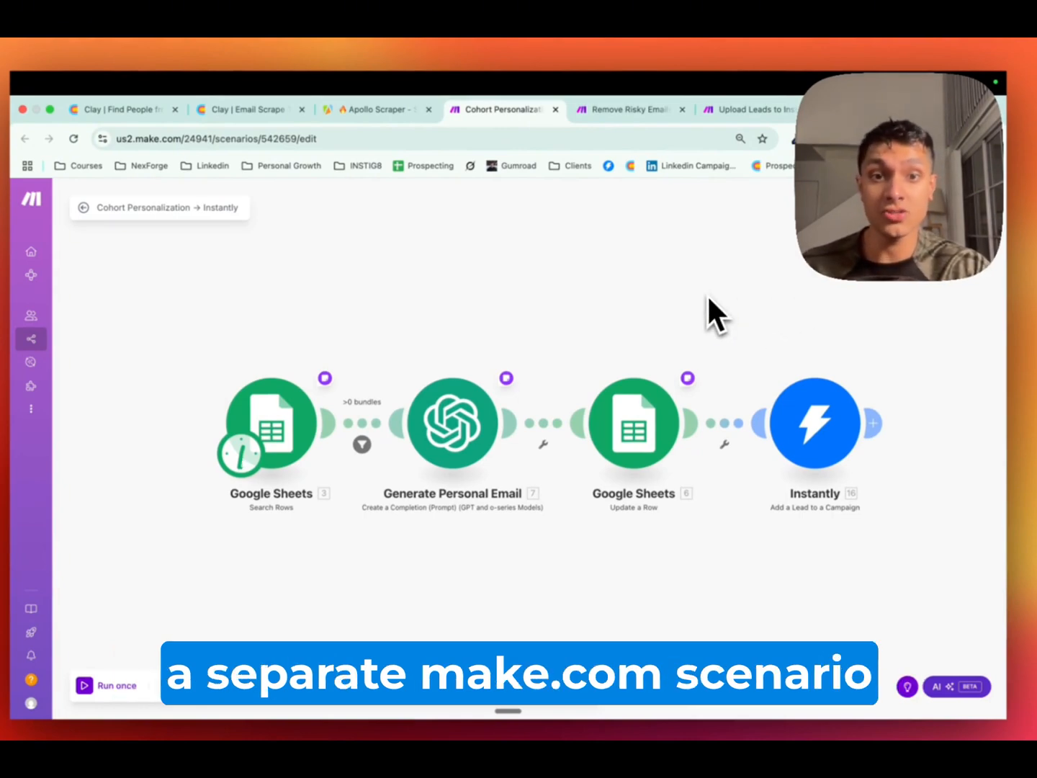
pyautogui.click(626, 109)
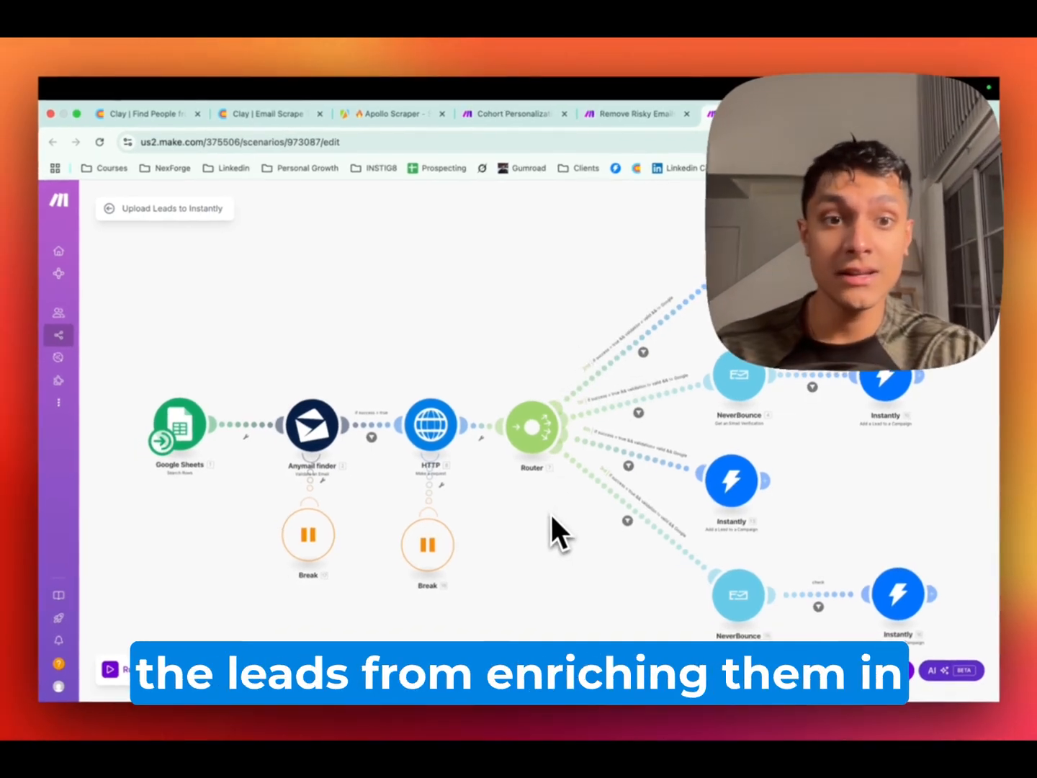
pyautogui.moveTo(558, 555)
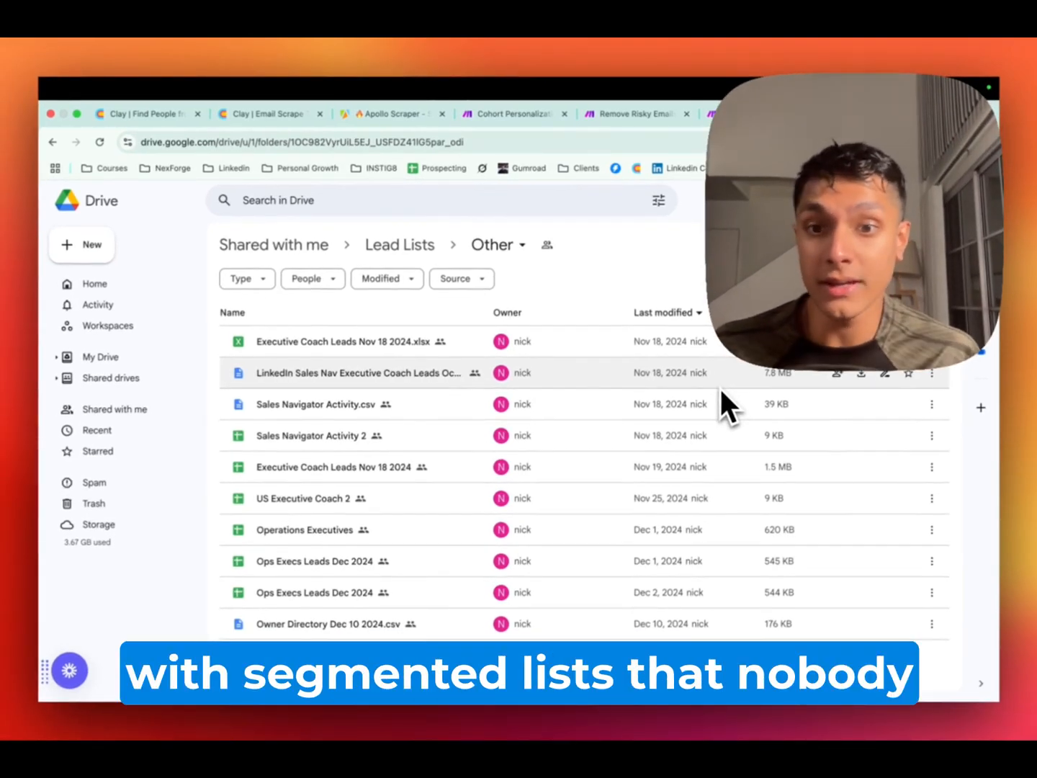
pyautogui.moveTo(623, 310)
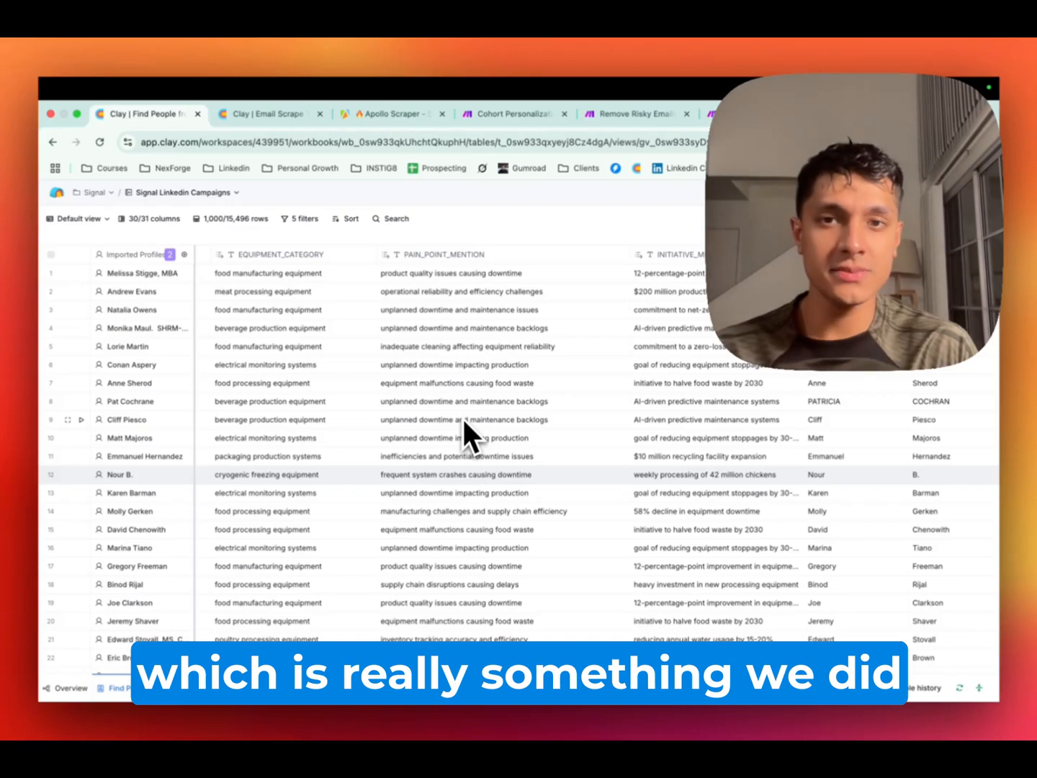
# Scroll across the equipment, pain point, initiative, email validation and campaign-status columns.
pyautogui.hscroll(3)
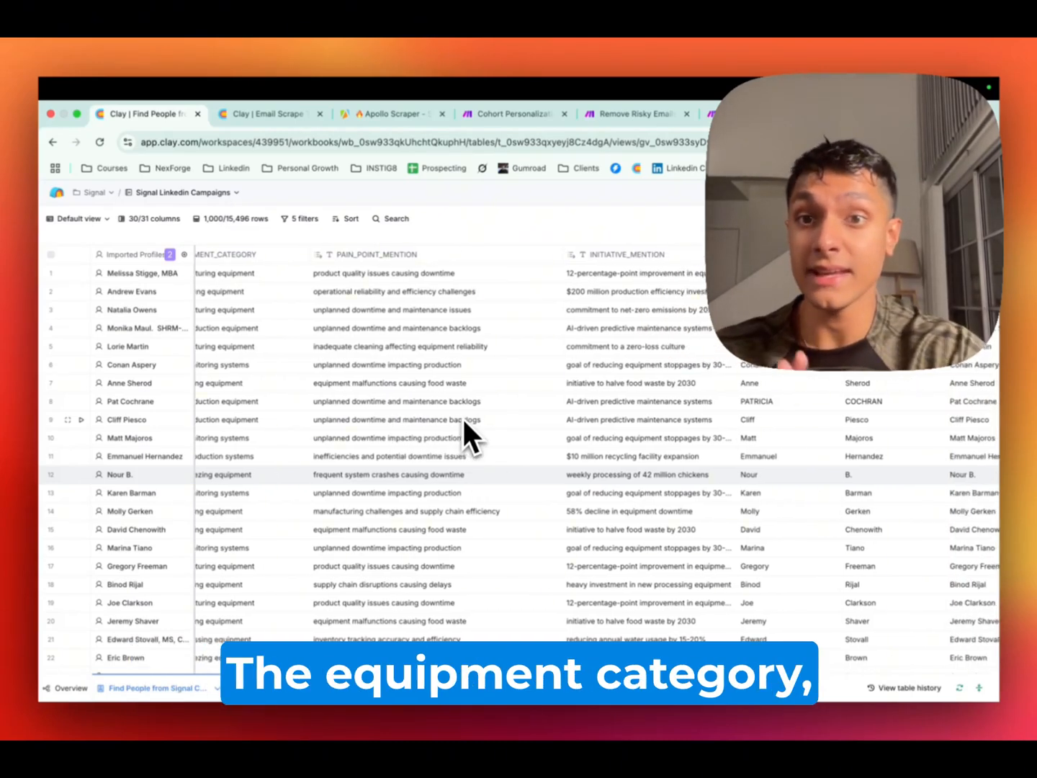
pyautogui.hscroll(3)
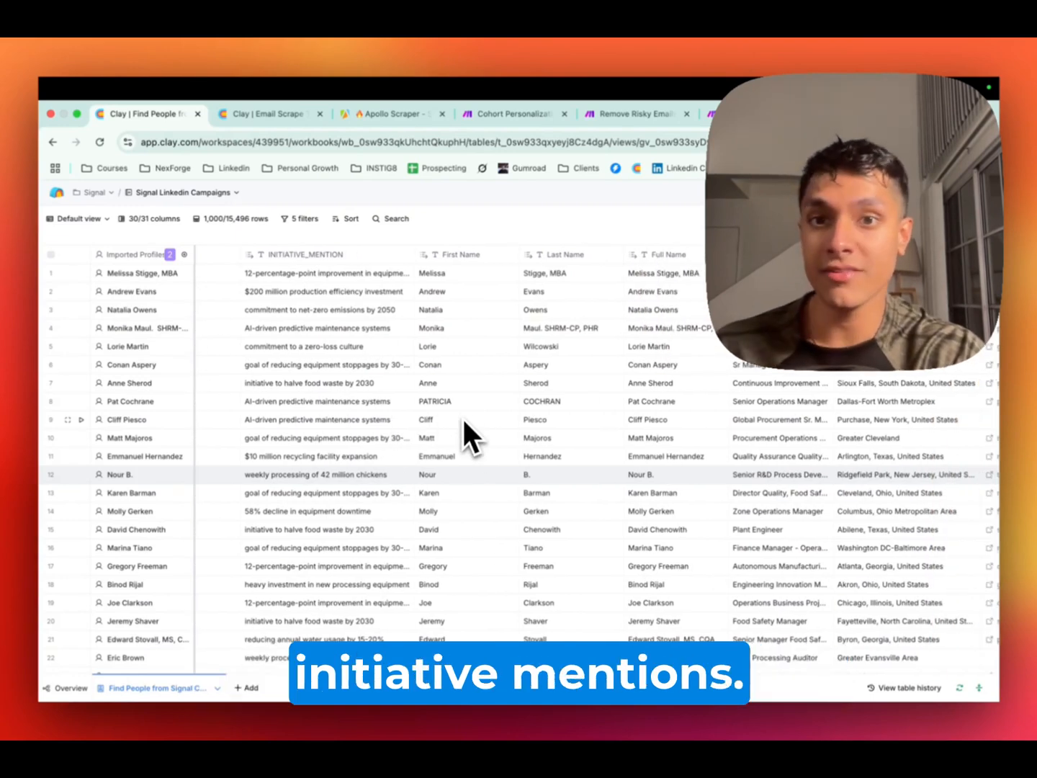
pyautogui.moveTo(494, 360)
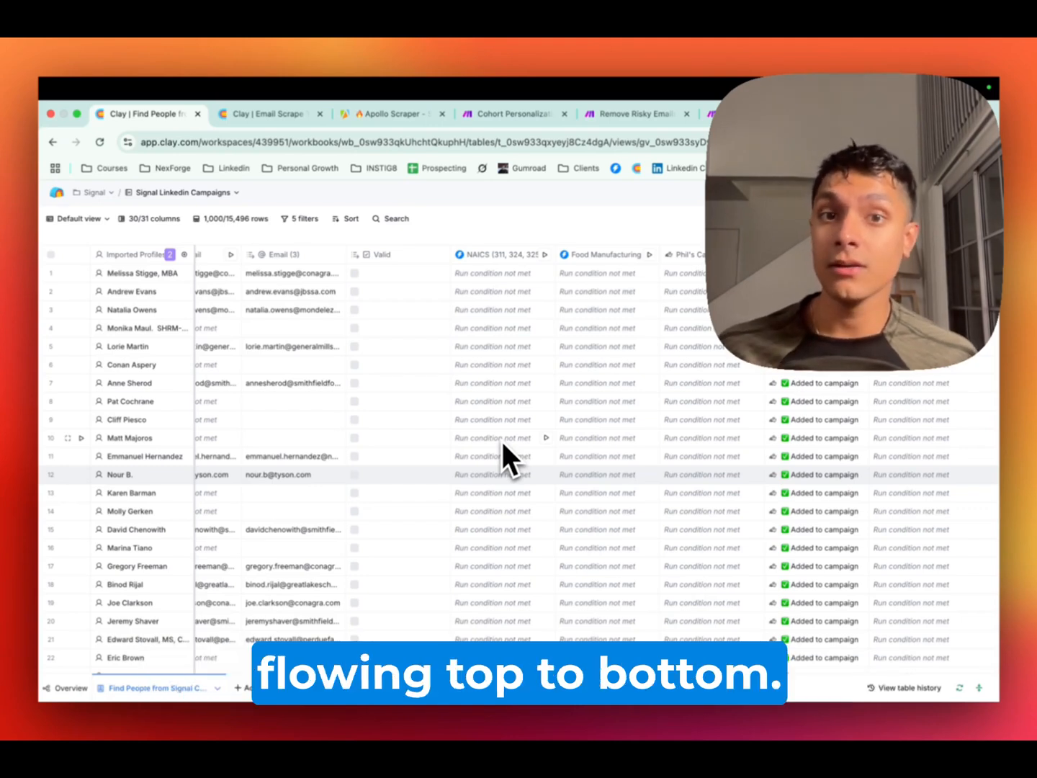
pyautogui.moveTo(500, 322)
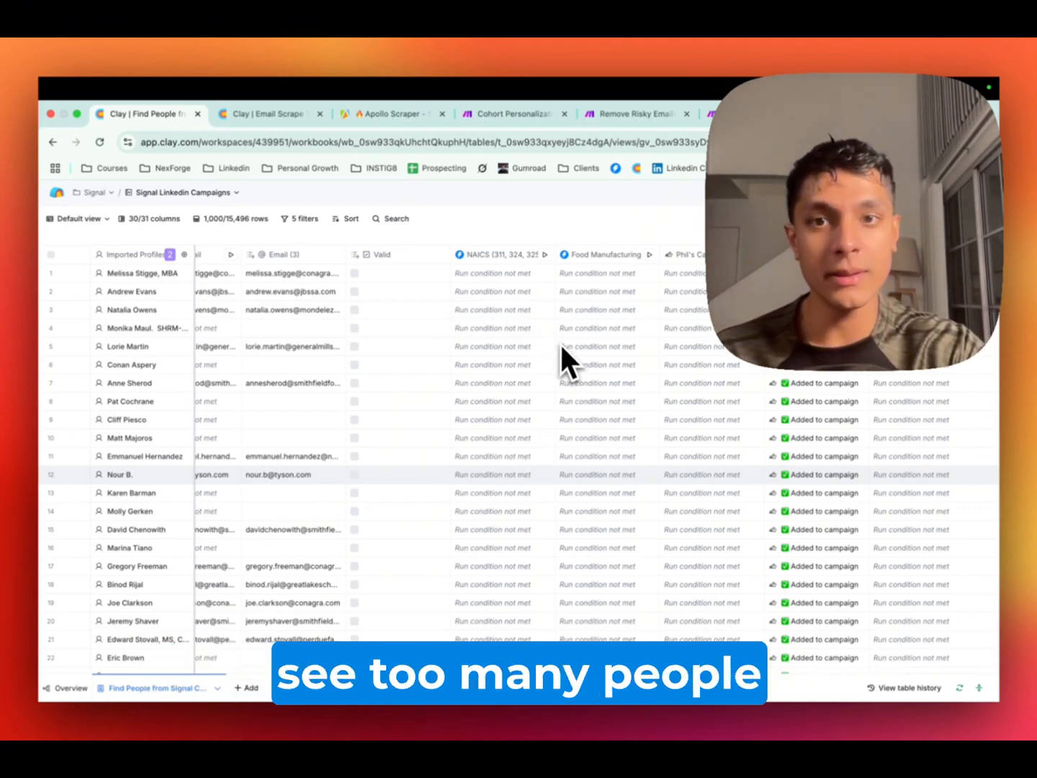
pyautogui.hscroll(-3)
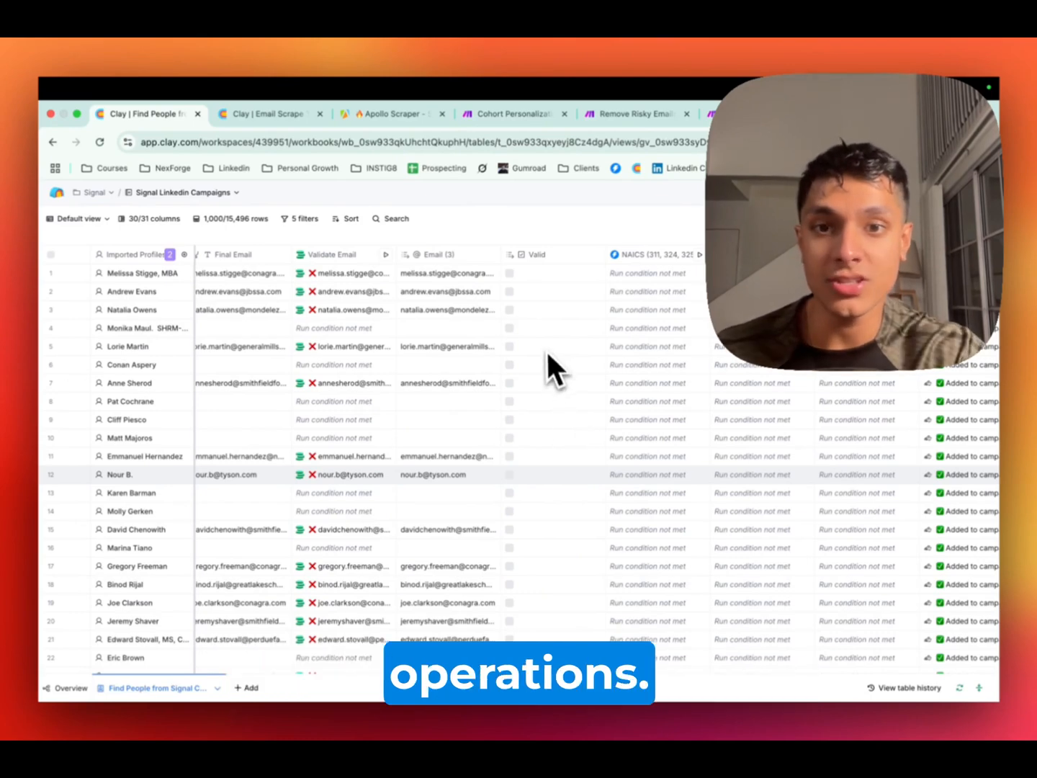
pyautogui.hscroll(3)
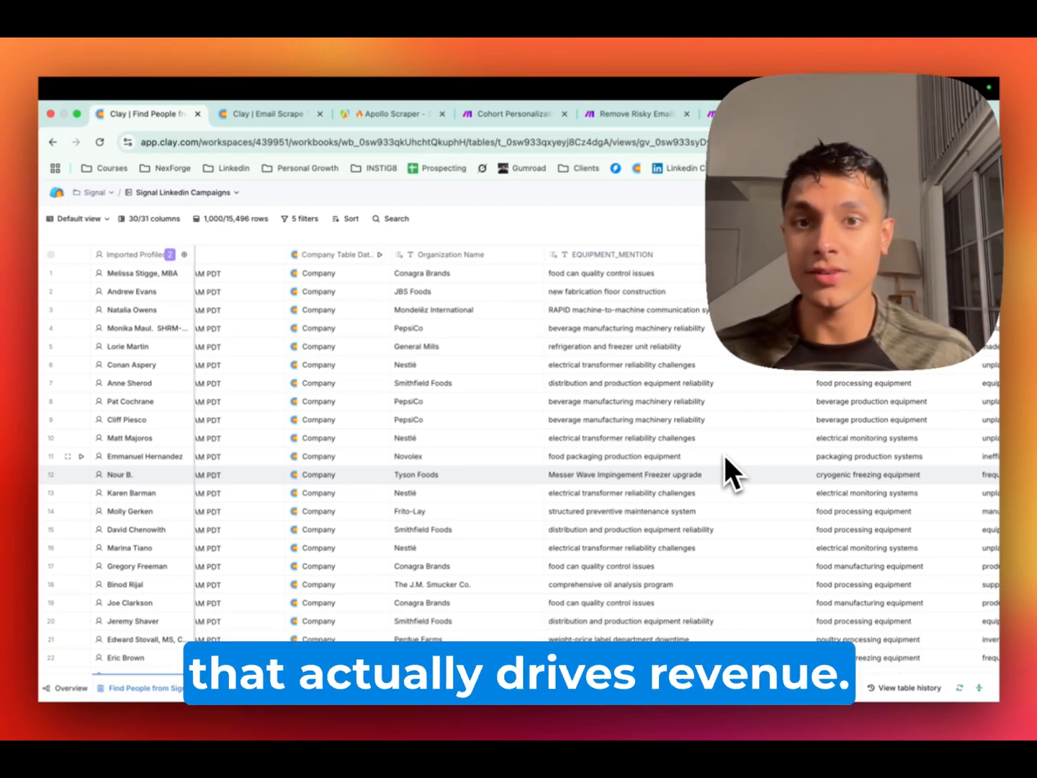
pyautogui.moveTo(489, 299)
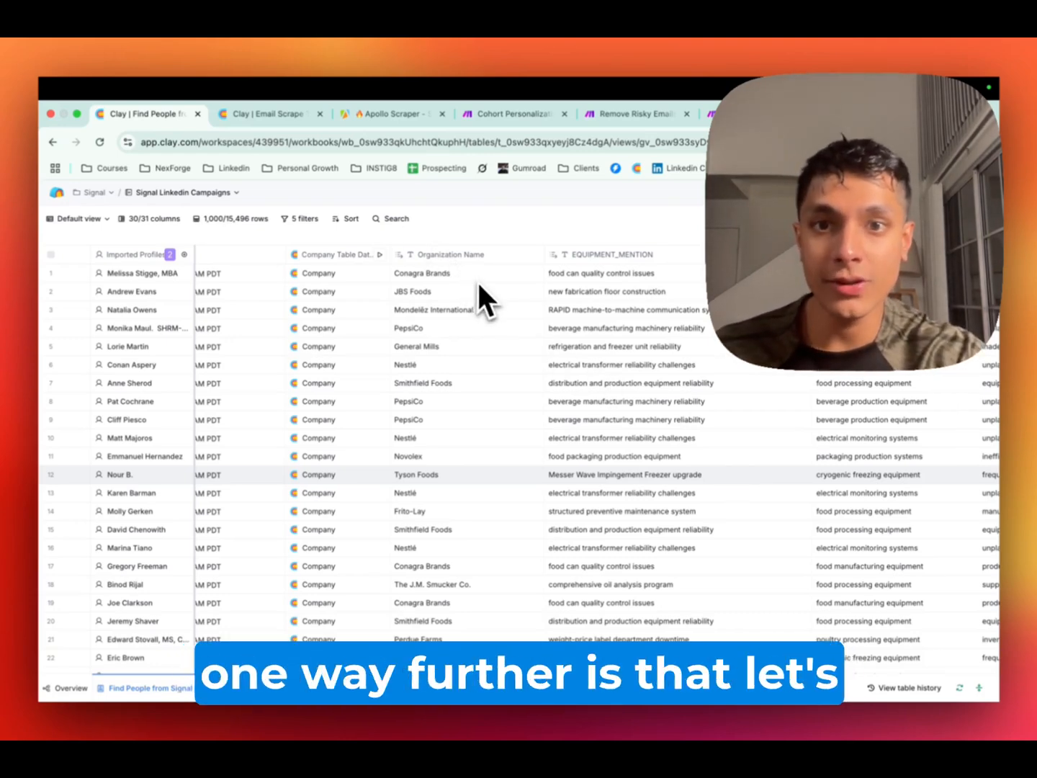
# Switch to the empty Clay Email Scrape Template table.
pyautogui.click(390, 113)
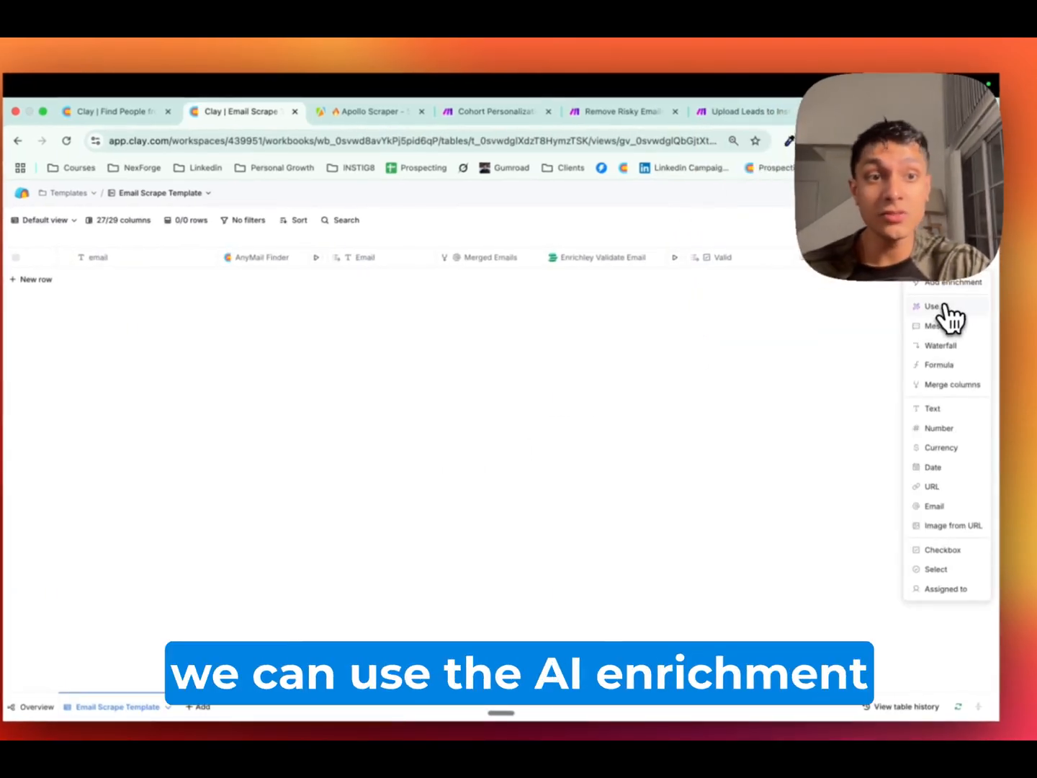
# Browse the Use AI prompt templates, then return to the Add enrichment catalogue.
pyautogui.click(933, 306)
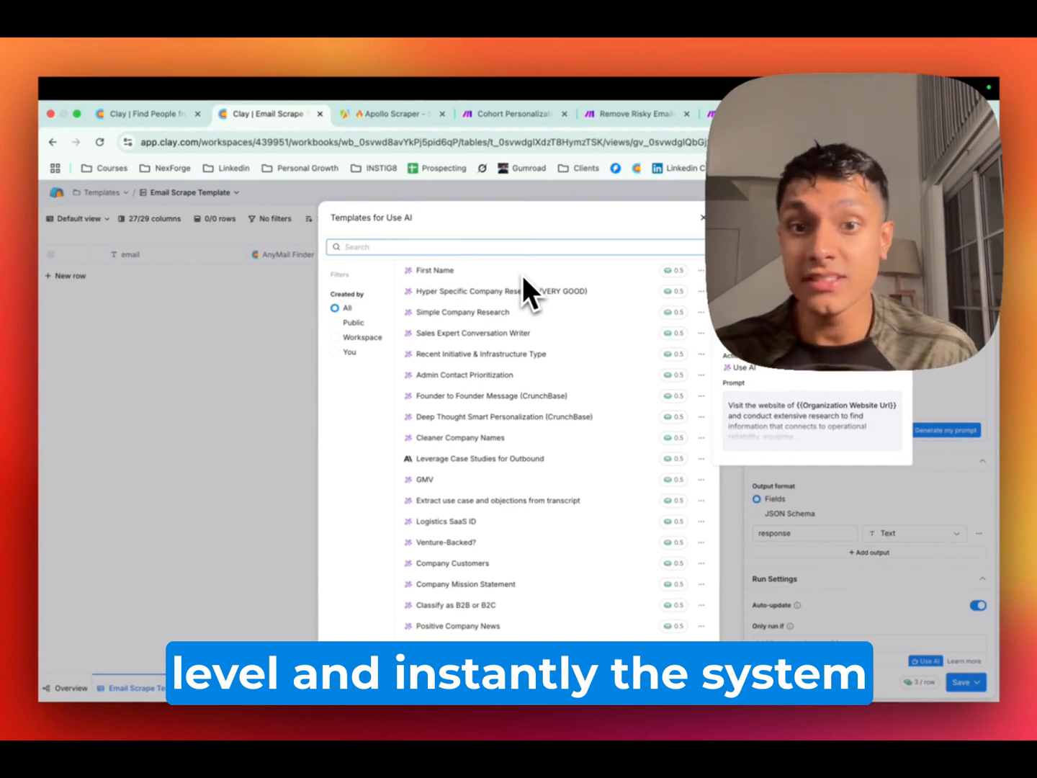
pyautogui.click(701, 216)
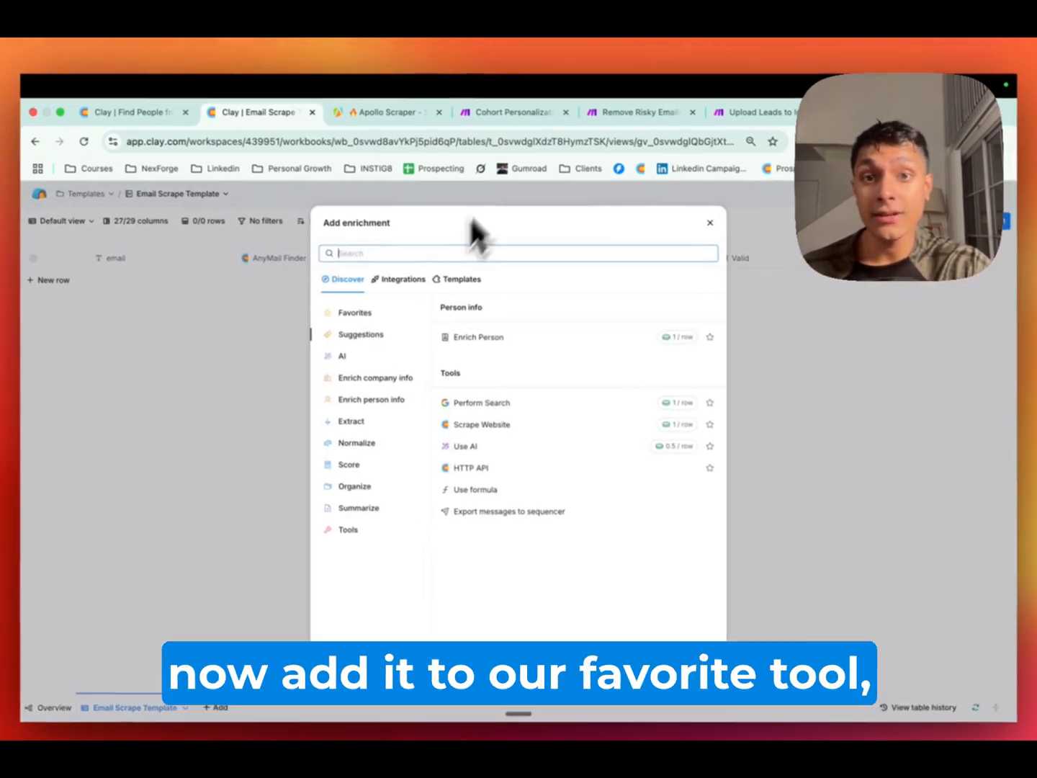
# Switch to Google Drive's Lead Lists > Other folder and scroll through its lead files.
pyautogui.click(402, 279)
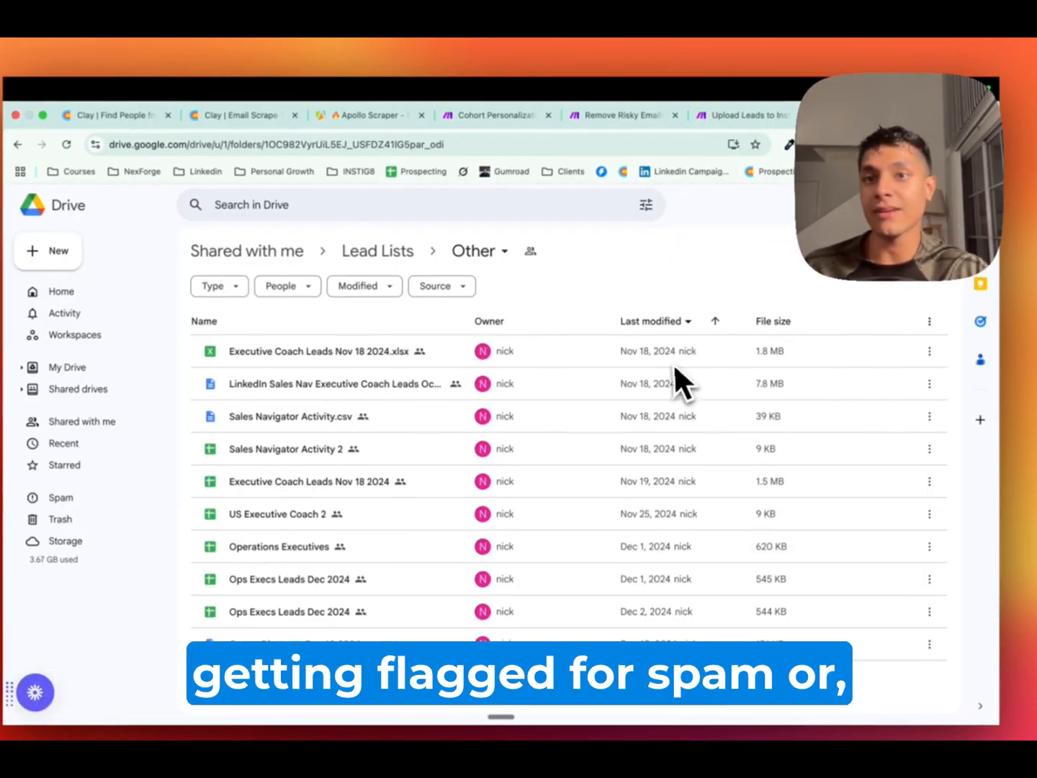
pyautogui.scroll(-3)
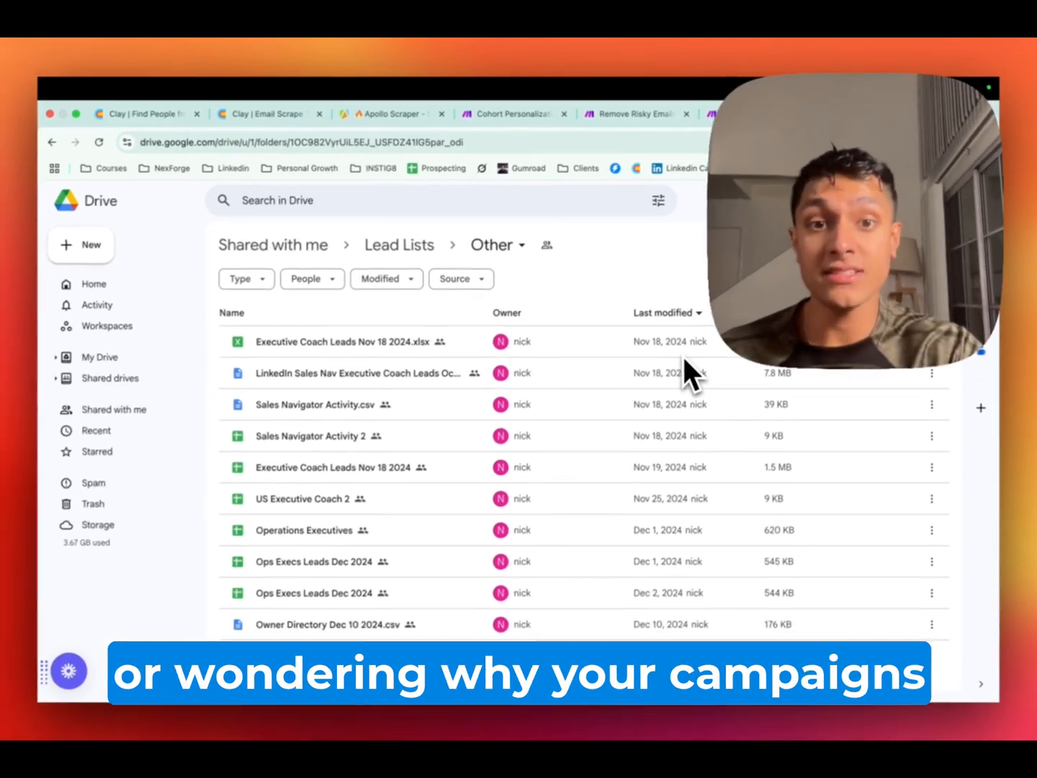